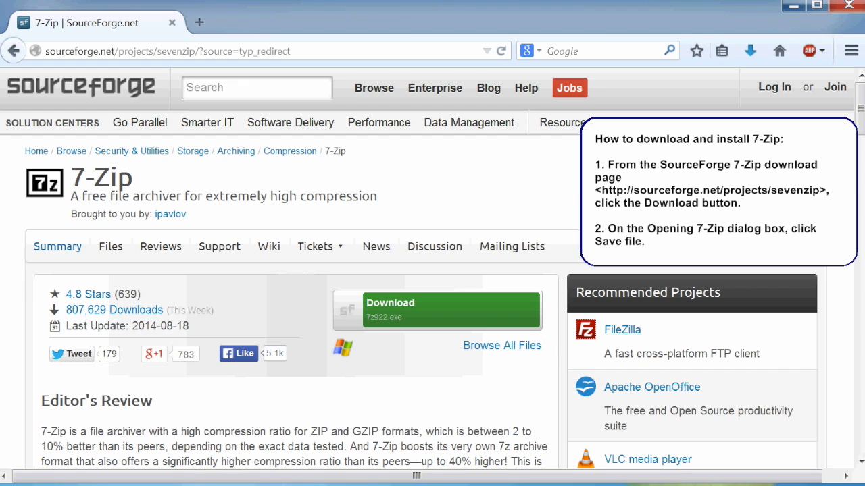
# Download and save the 7-Zip installer from SourceForge, then launch 7-Zip File Manager from Start
pyautogui.click(438, 309)
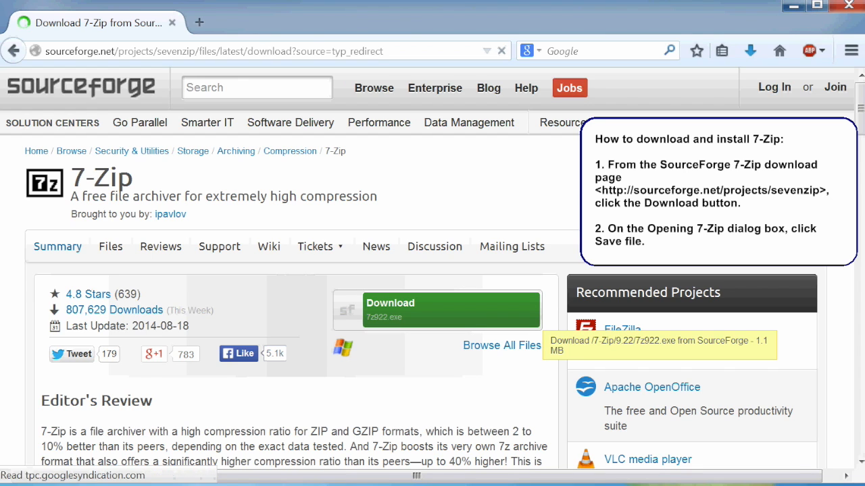
pyautogui.click(436, 310)
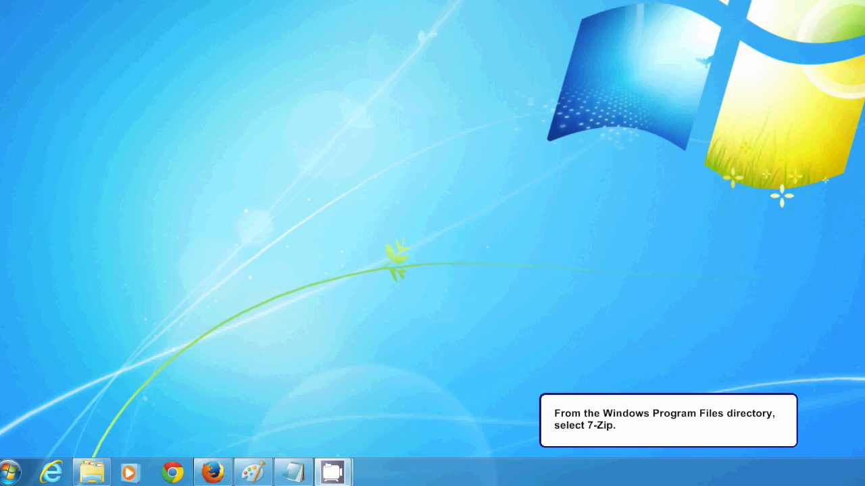
pyautogui.click(11, 473)
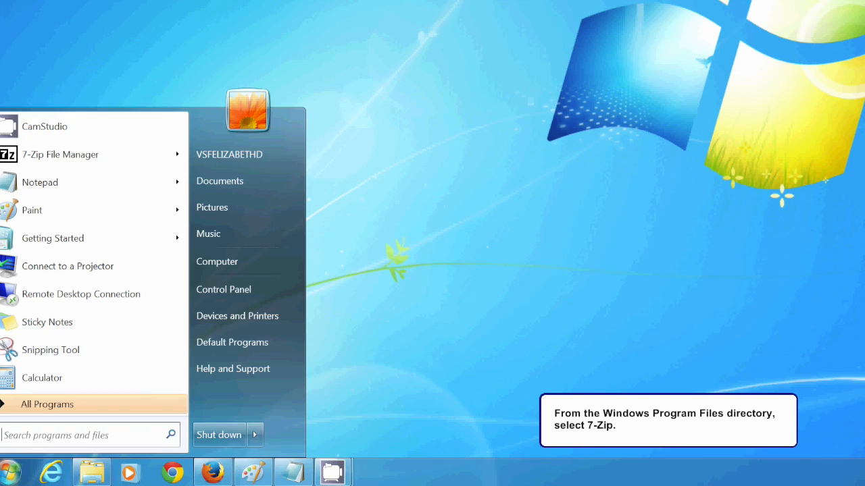
pyautogui.click(61, 154)
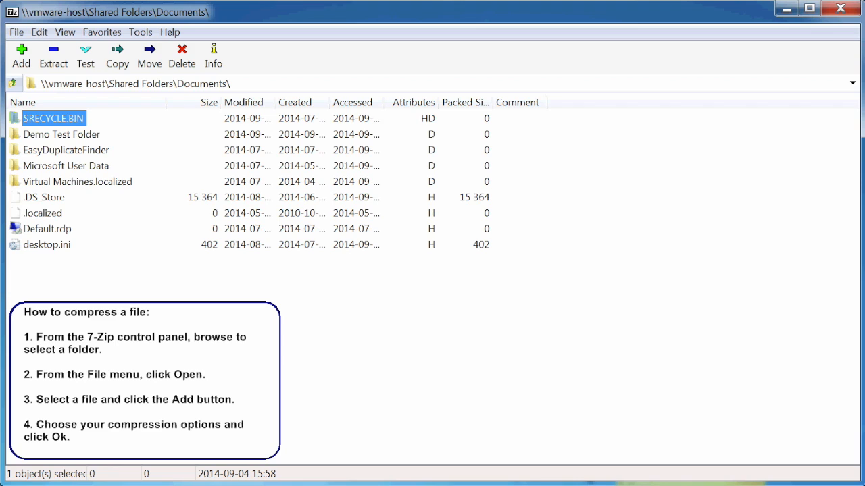
# Open the Demo Test Folder via File > Open to list its five PNG files
pyautogui.click(62, 134)
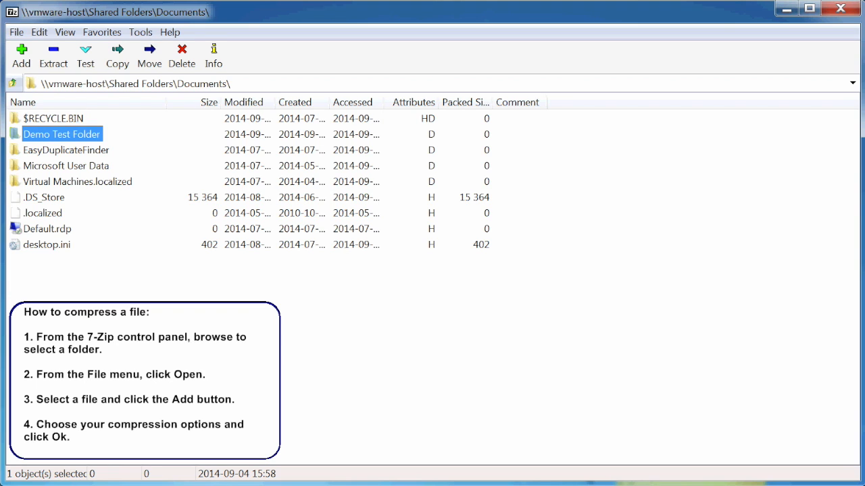
pyautogui.click(16, 32)
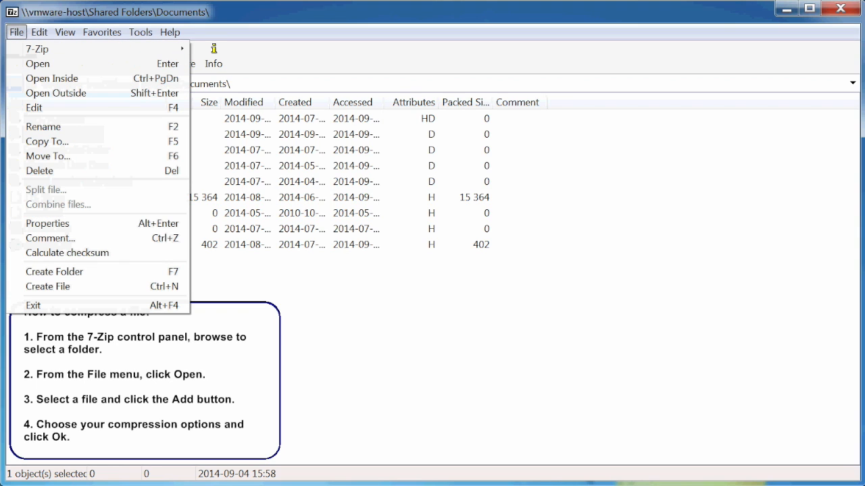
pyautogui.click(38, 63)
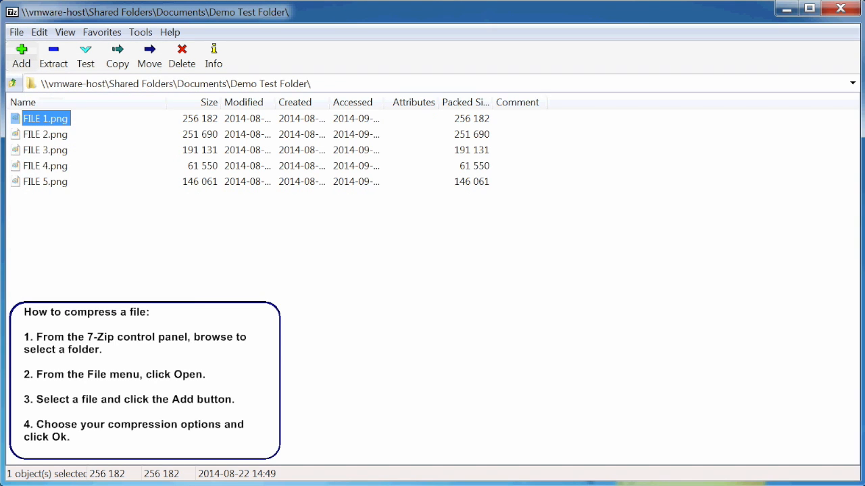
# Add FILE 2.png to a new zip archive named FILE 3.zip
pyautogui.click(46, 133)
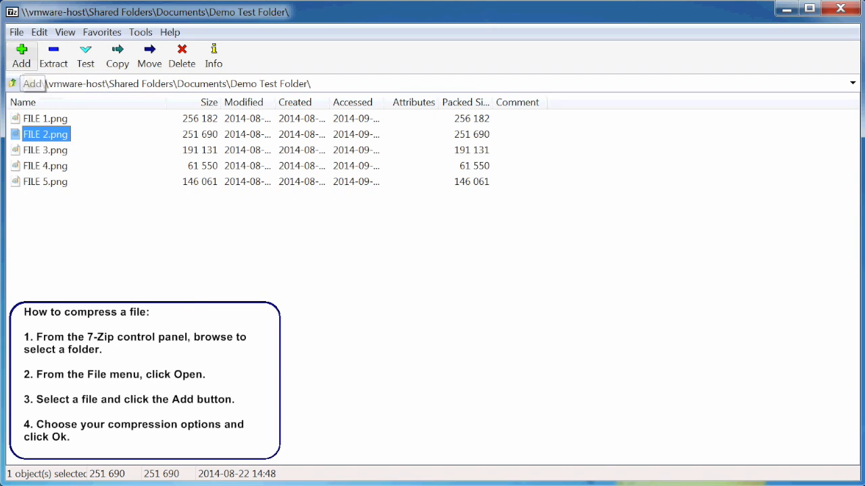
pyautogui.click(21, 56)
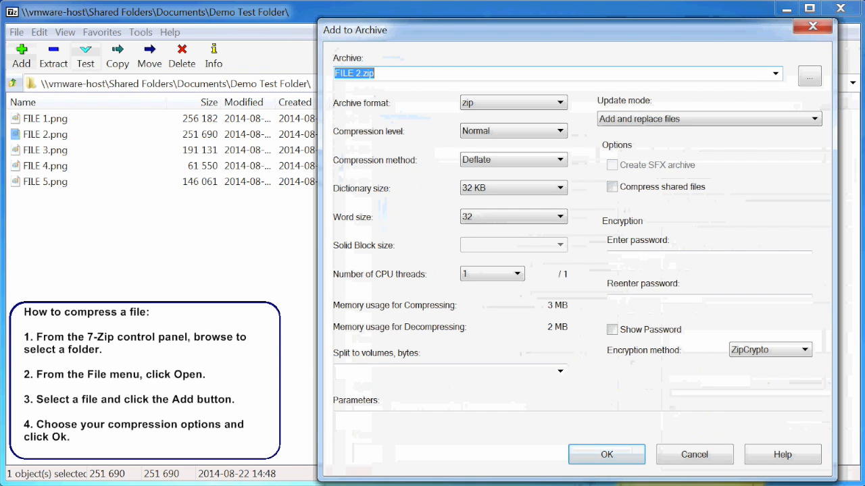
pyautogui.click(775, 73)
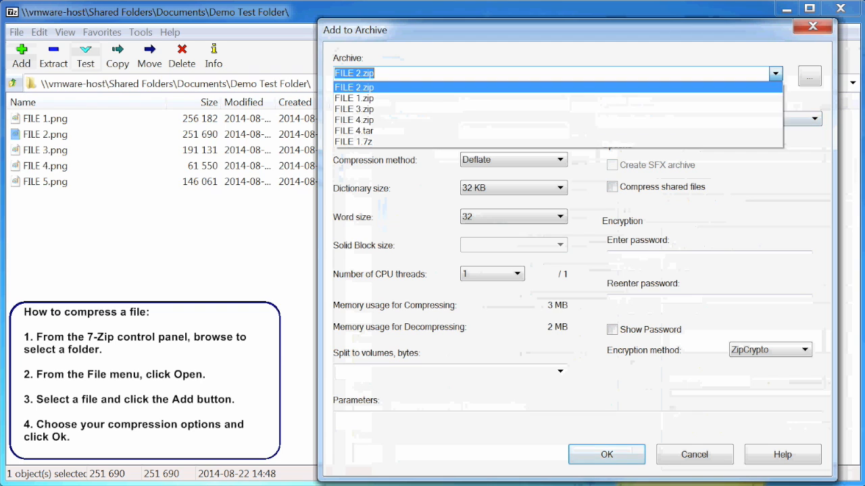
pyautogui.click(354, 108)
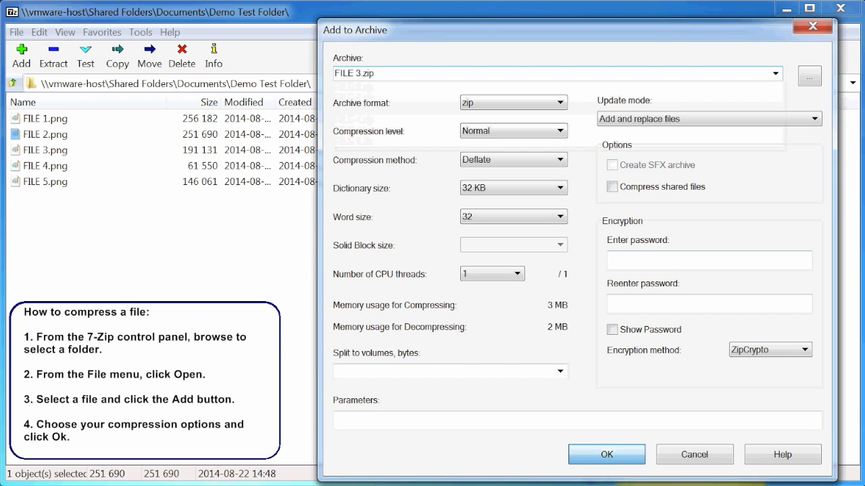
pyautogui.click(605, 454)
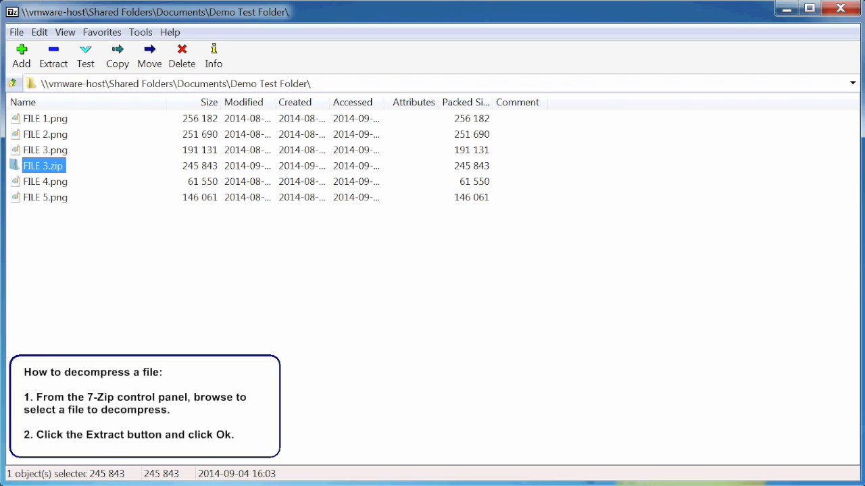
# Extract FILE 3.zip into a new FILE 3 folder in the Demo Test Folder
pyautogui.click(53, 54)
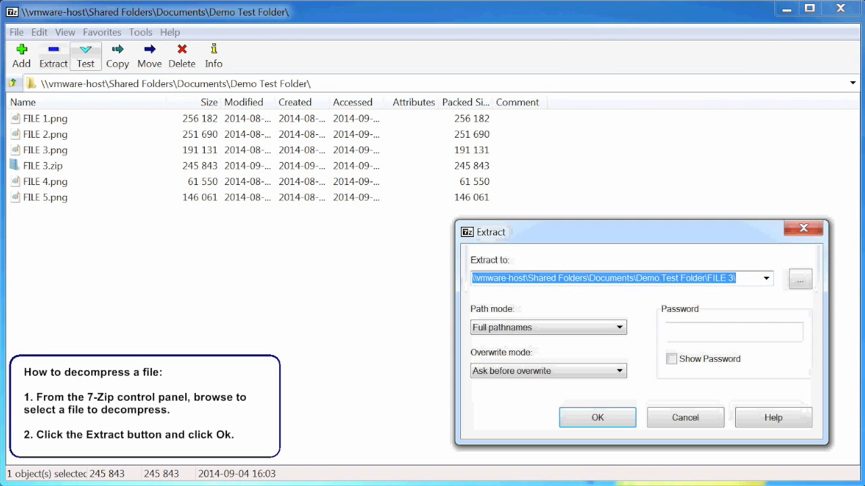
pyautogui.click(597, 416)
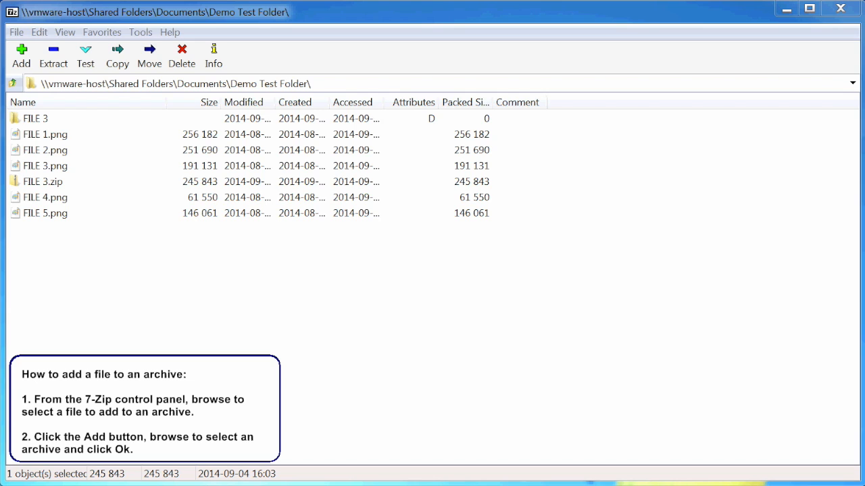
# Add FILE 2.png to a new archive named FILE 4.zip
pyautogui.click(46, 150)
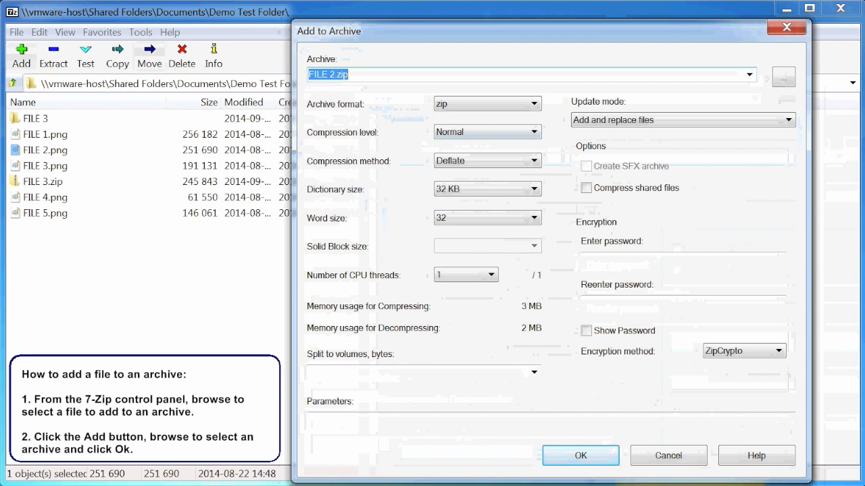
pyautogui.click(749, 75)
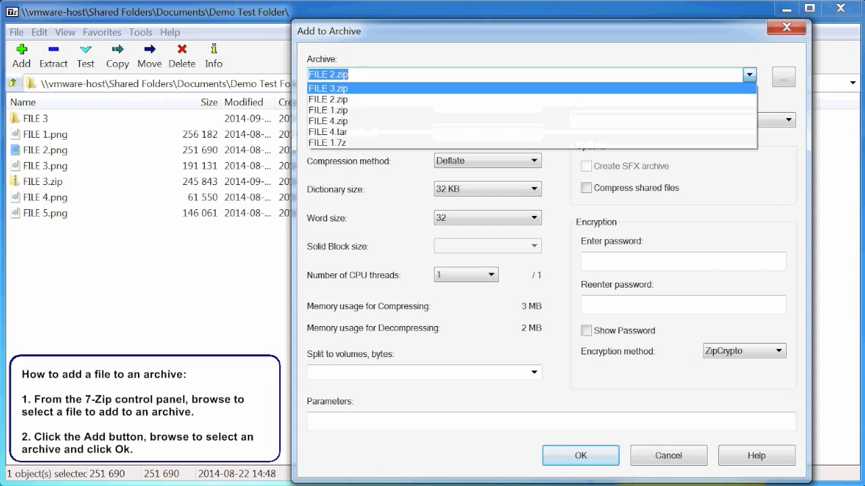
pyautogui.click(327, 132)
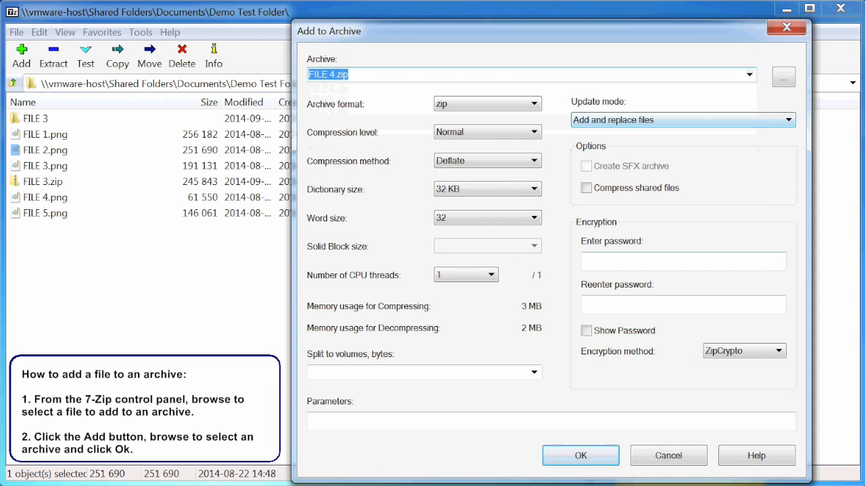
pyautogui.click(580, 455)
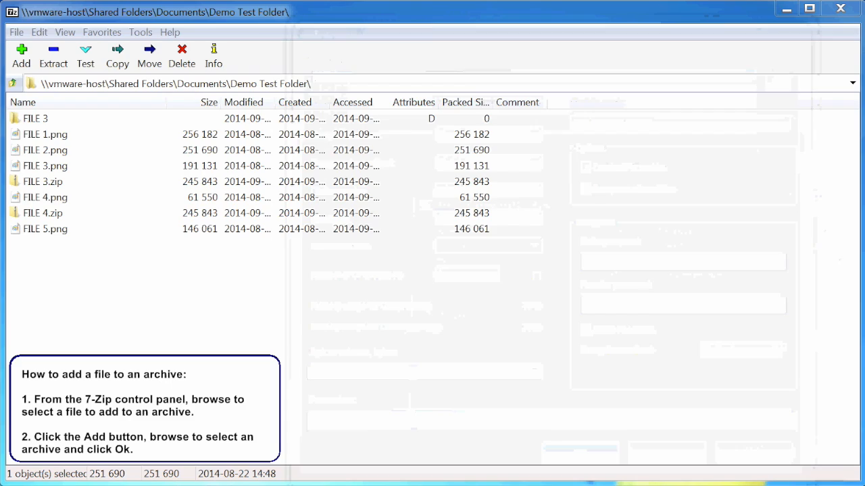